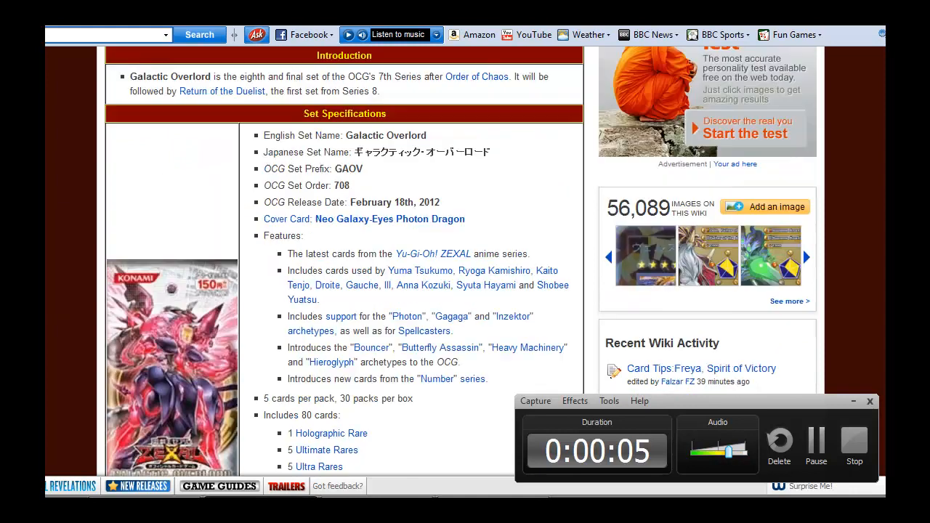
Scroll the Galactic Overlord set page past its specifications down to the Card List.
{"action": "scroll", "scroll_direction": "down", "scroll_amount": 3}
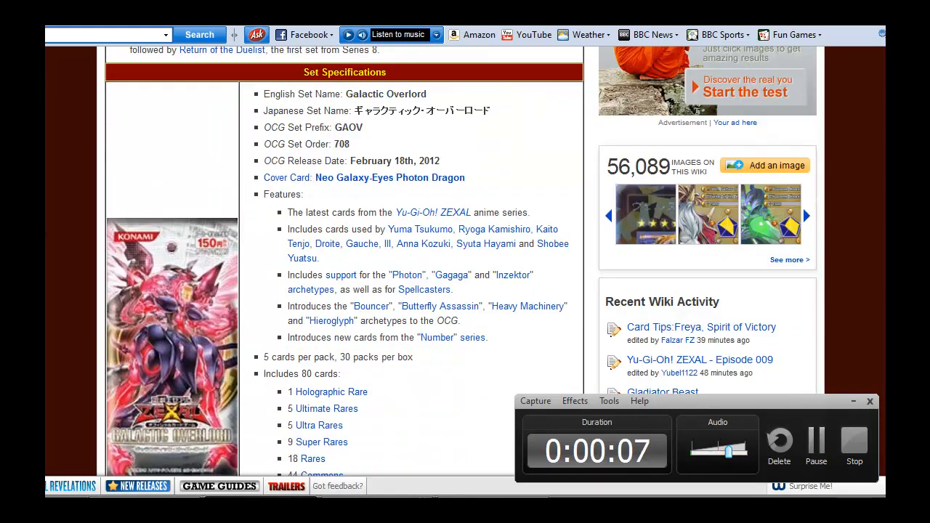
{"action": "scroll", "scroll_direction": "down", "scroll_amount": 3}
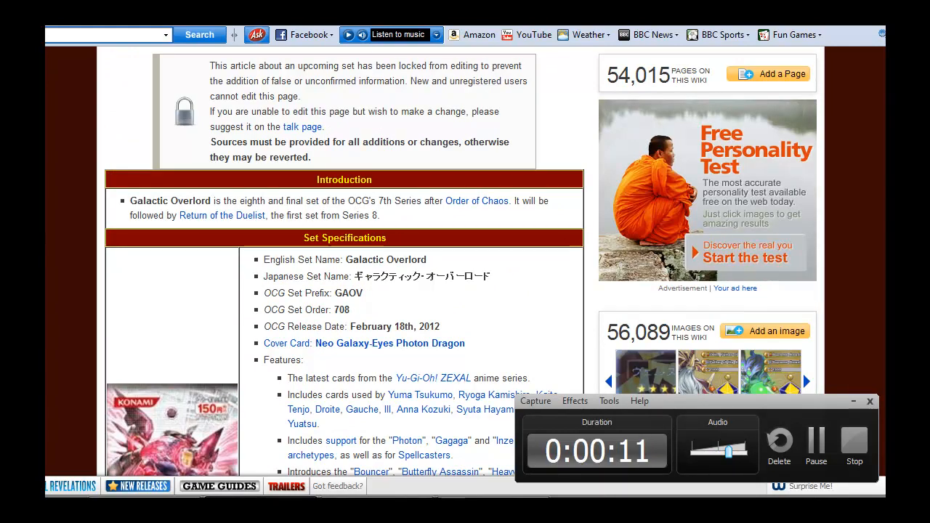
{"action": "scroll", "scroll_direction": "down", "scroll_amount": 3}
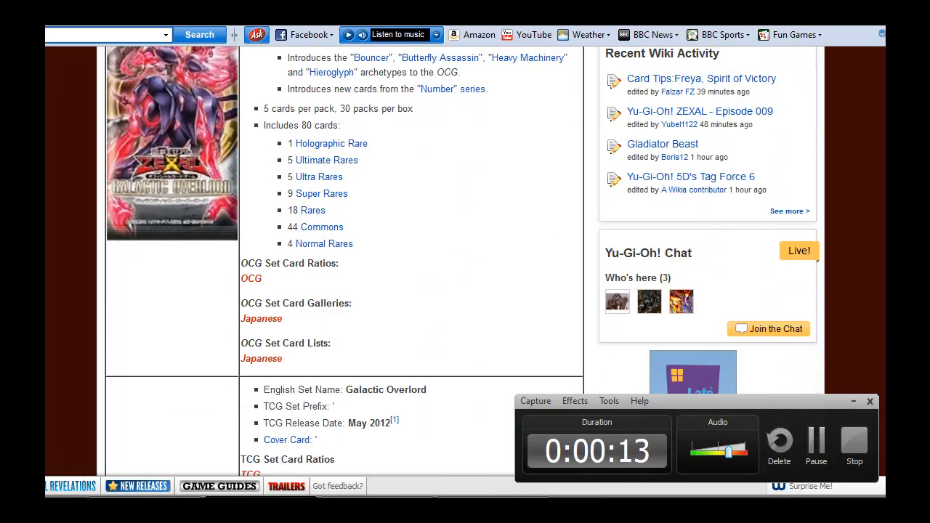
{"action": "scroll", "scroll_direction": "down", "scroll_amount": 3}
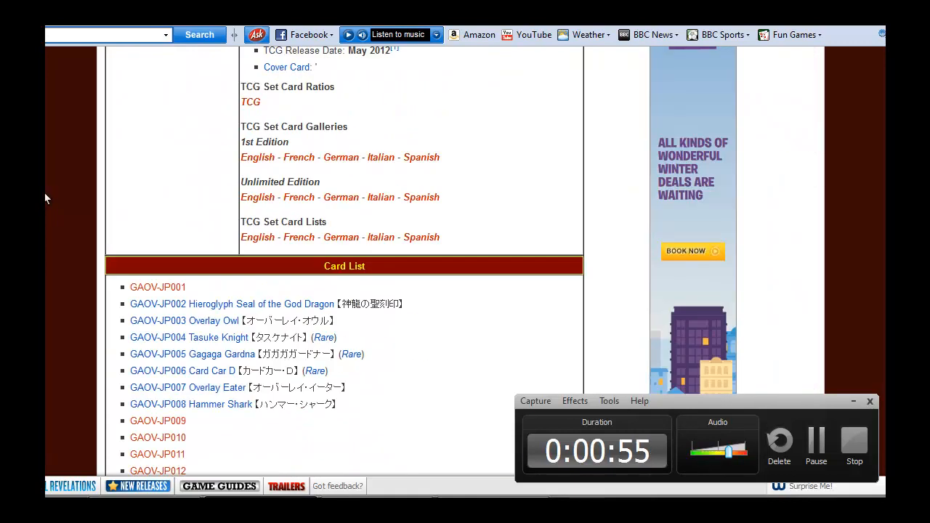
{"action": "scroll", "scroll_direction": "down", "scroll_amount": 3}
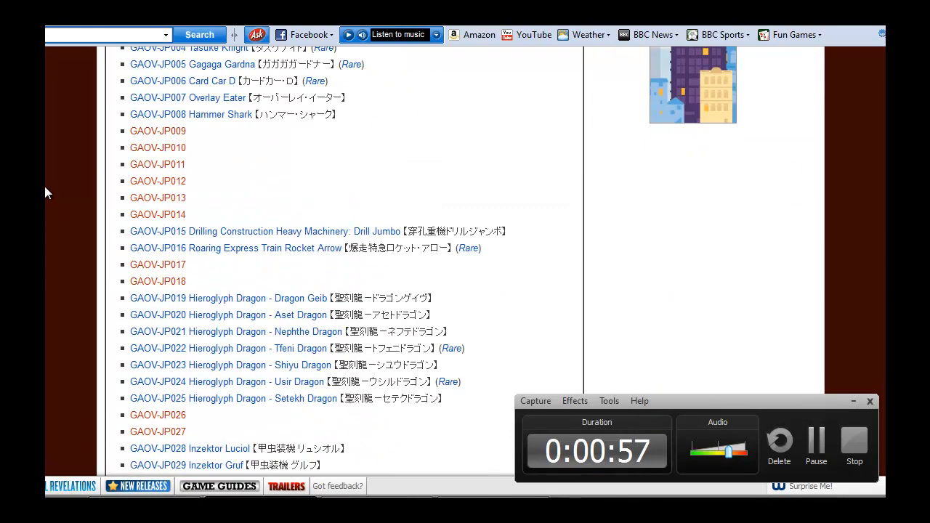
{"action": "scroll", "scroll_direction": "down", "scroll_amount": 3}
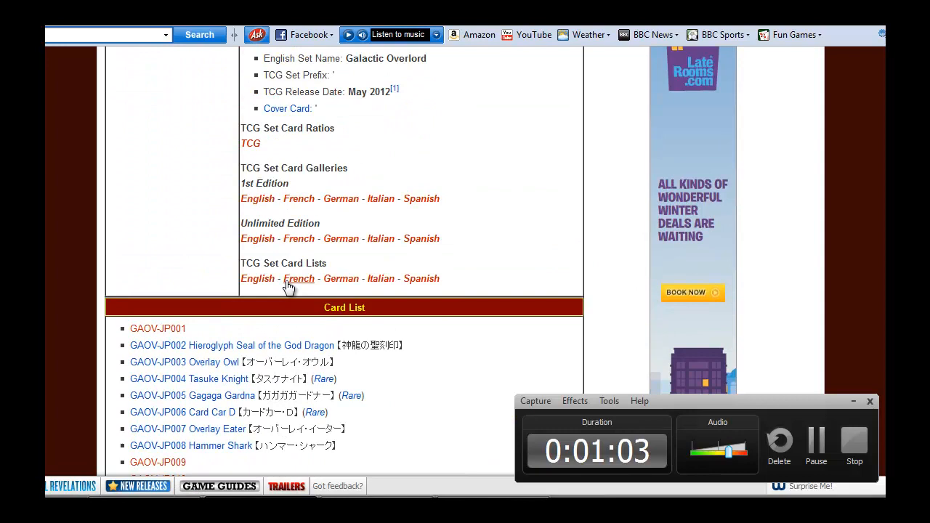
{"action": "scroll", "scroll_direction": "down", "scroll_amount": 3}
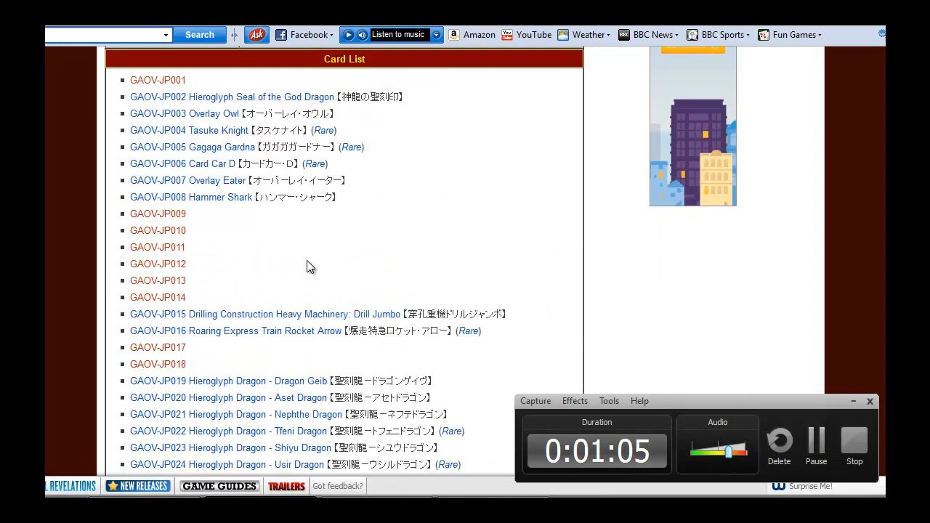
{"action": "mouse_move", "coordinate": [221, 168]}
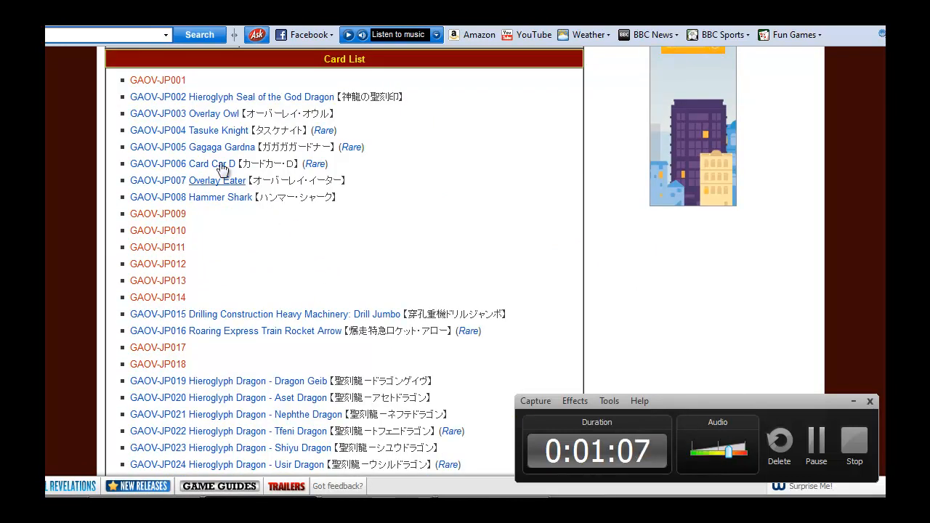
{"action": "mouse_move", "coordinate": [216, 164]}
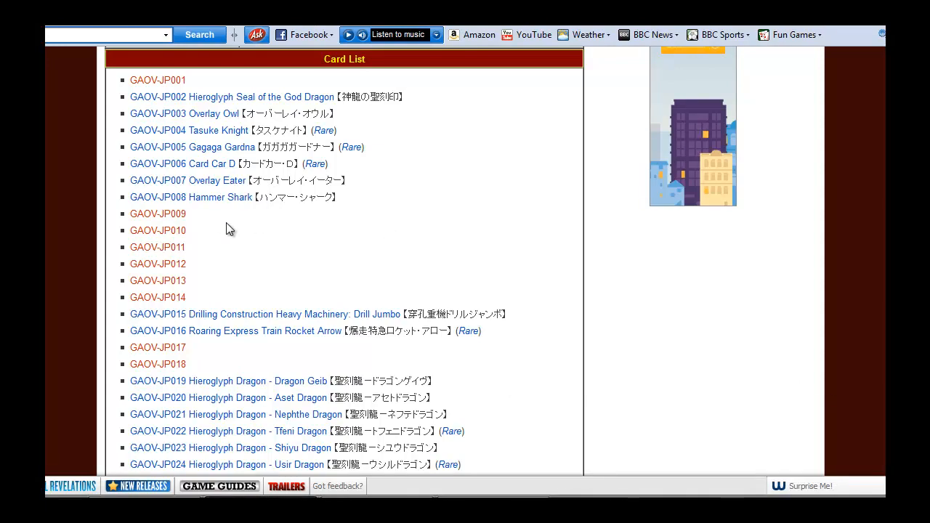
{"action": "mouse_move", "coordinate": [249, 230]}
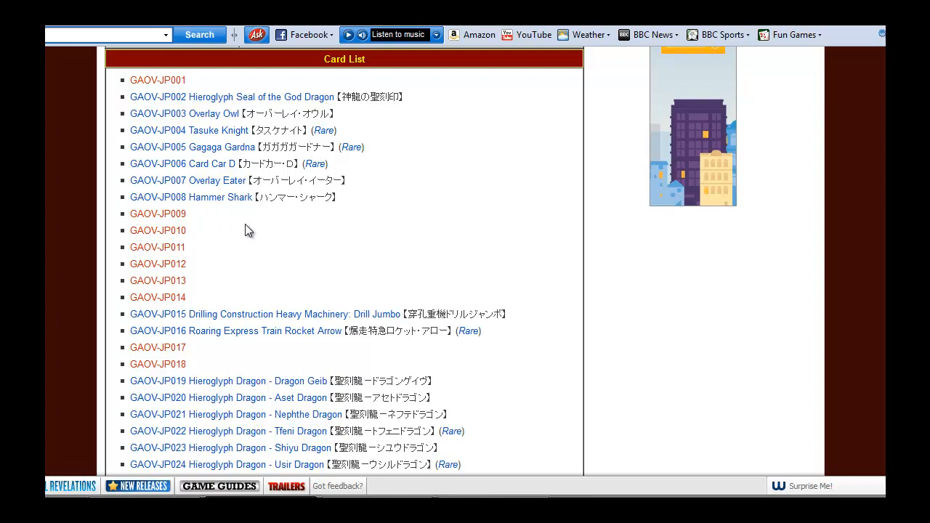
{"action": "mouse_move", "coordinate": [218, 163]}
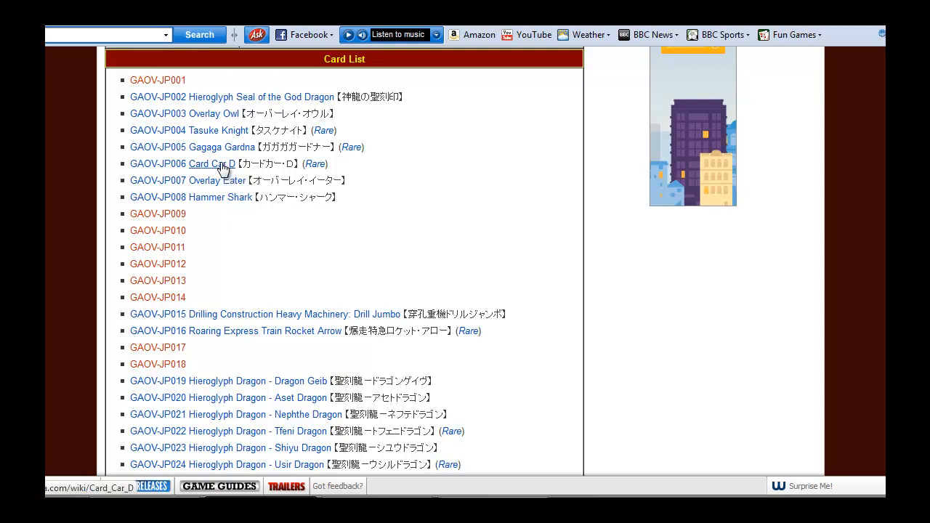
Open the Card Car D page from entry GAOV-JP006 and scroll to its stats.
{"action": "left_click", "coordinate": [209, 163]}
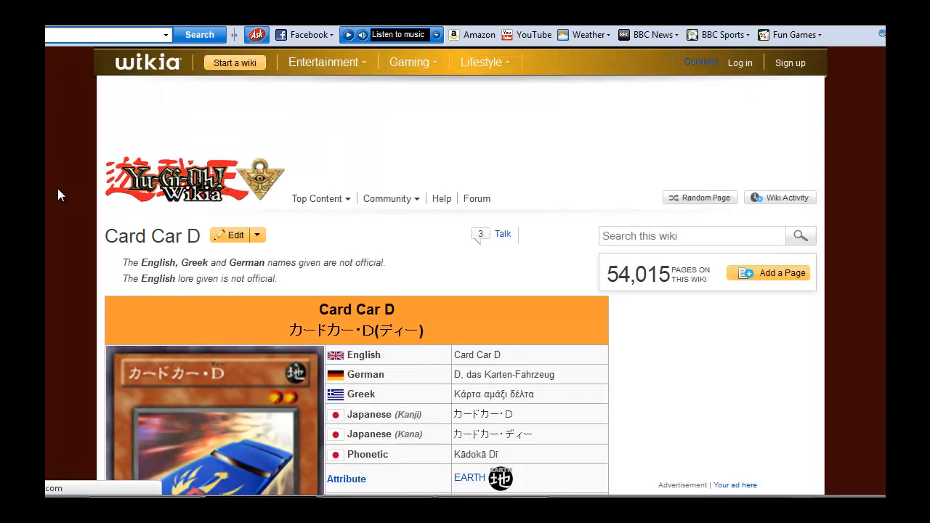
{"action": "scroll", "scroll_direction": "down", "scroll_amount": 3}
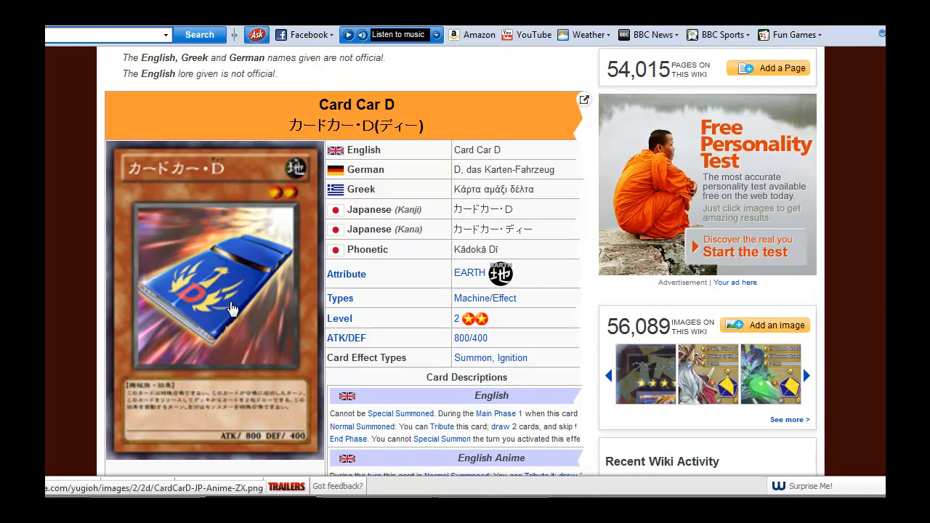
{"action": "scroll", "scroll_direction": "down", "scroll_amount": 3}
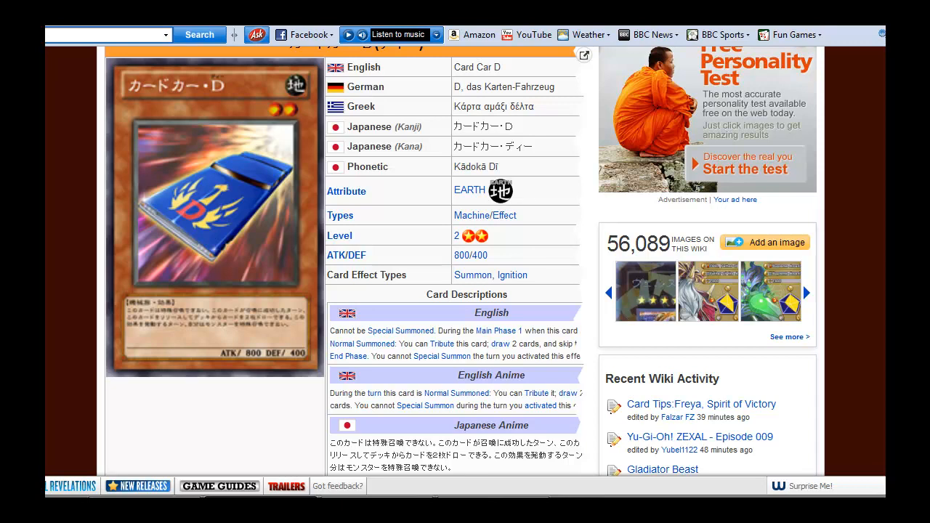
{"action": "mouse_move", "coordinate": [68, 242]}
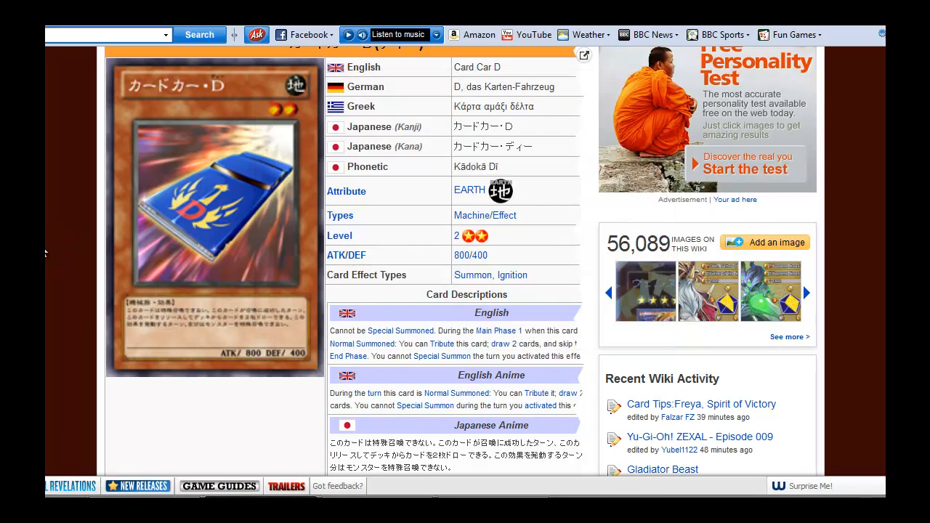
{"action": "mouse_move", "coordinate": [45, 240]}
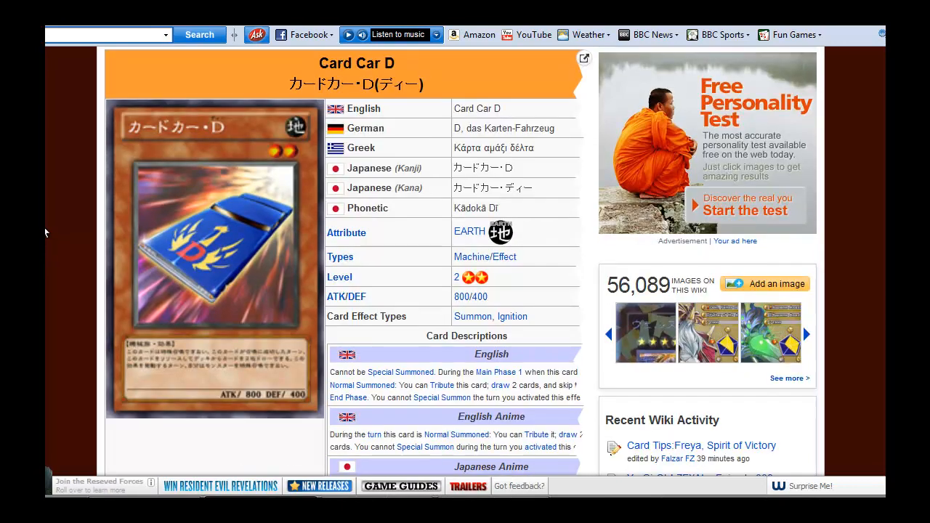
{"action": "scroll", "scroll_direction": "down", "scroll_amount": 3}
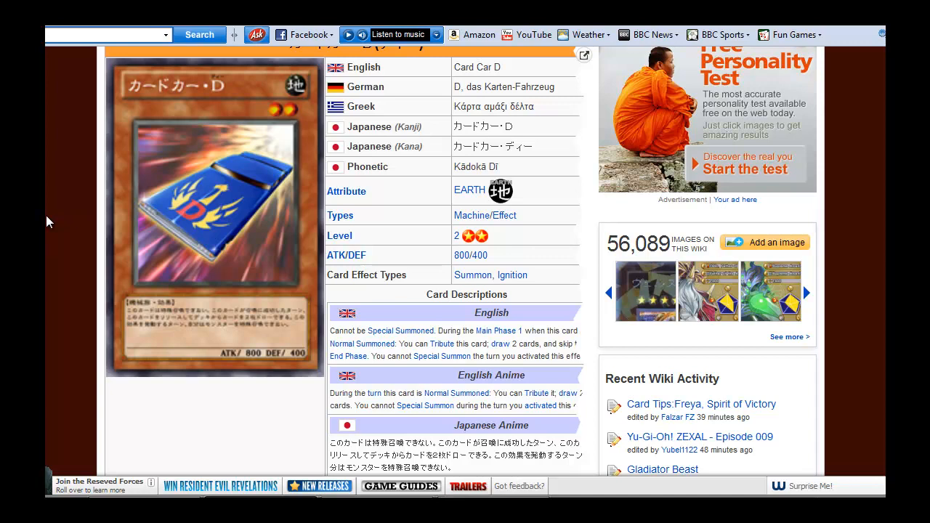
{"action": "scroll", "scroll_direction": "down", "scroll_amount": 3}
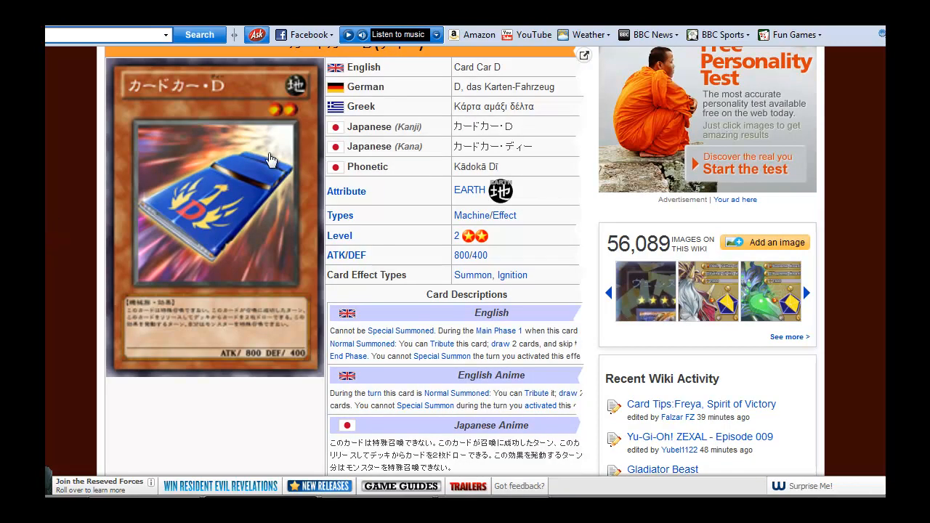
{"action": "mouse_move", "coordinate": [55, 203]}
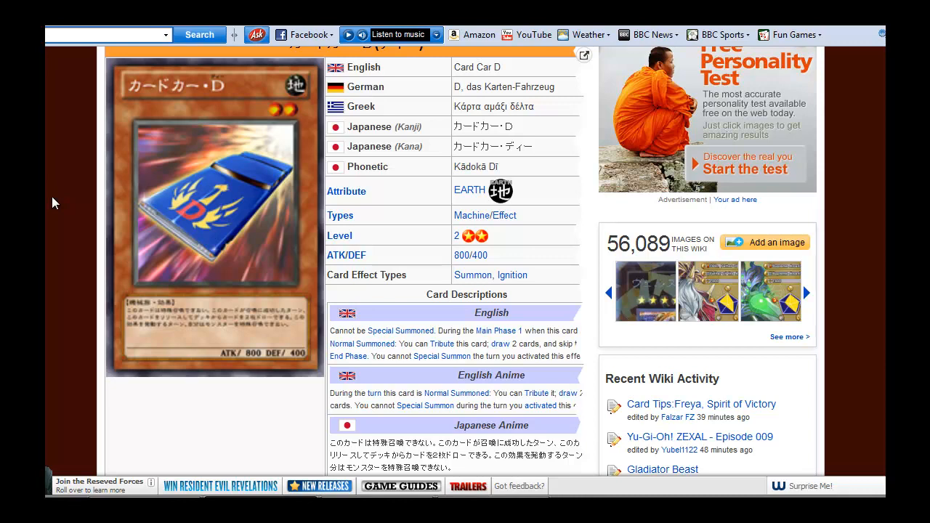
{"action": "mouse_move", "coordinate": [579, 355]}
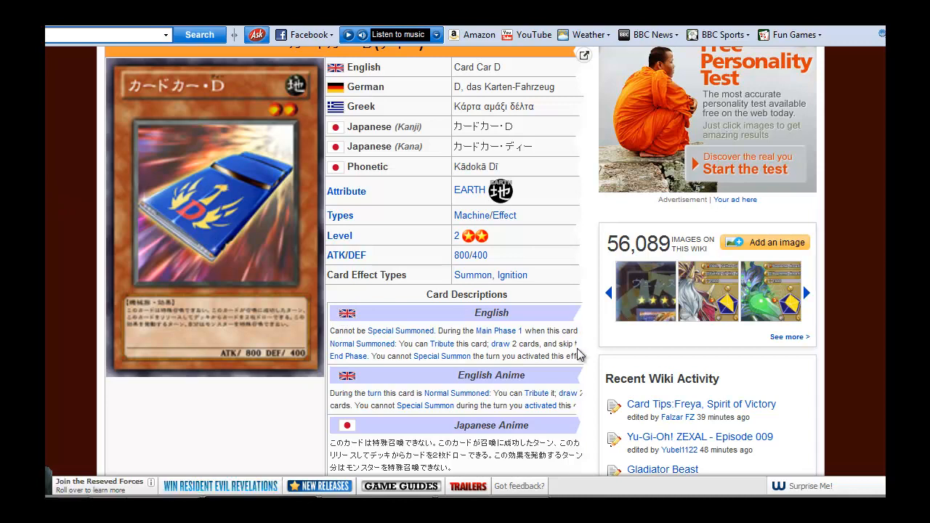
{"action": "mouse_move", "coordinate": [456, 325]}
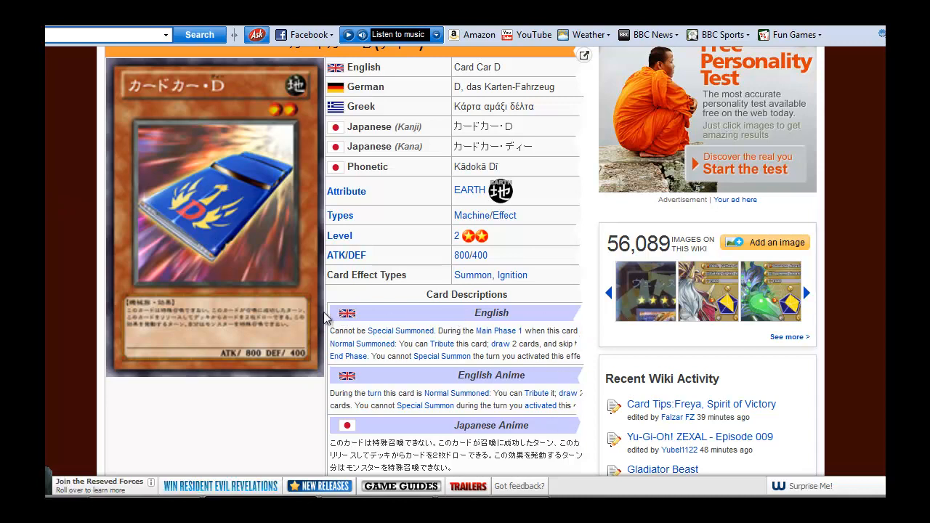
{"action": "mouse_move", "coordinate": [570, 373]}
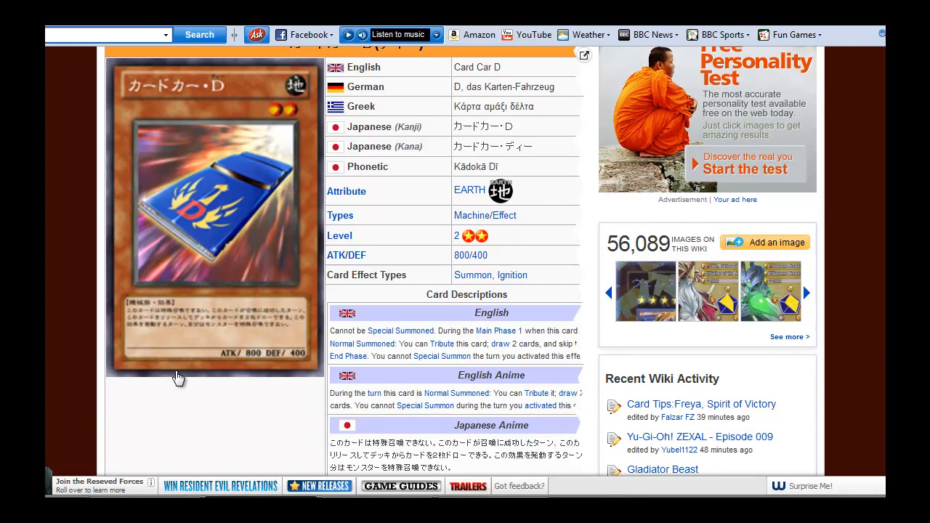
{"action": "mouse_move", "coordinate": [106, 386]}
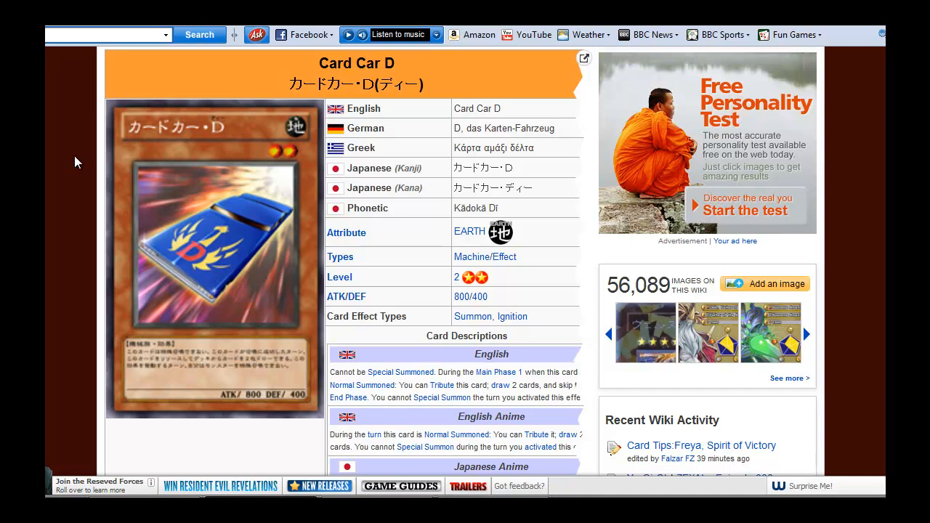
{"action": "mouse_move", "coordinate": [53, 153]}
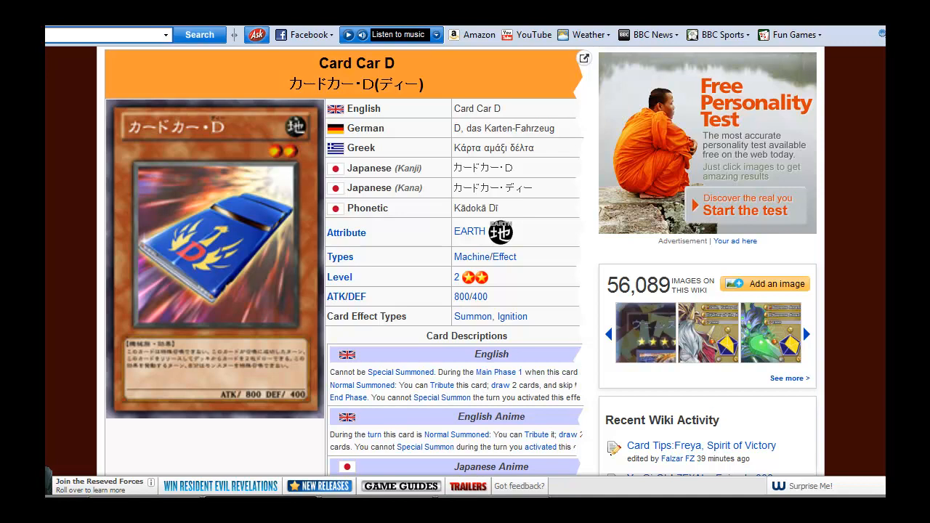
{"action": "mouse_move", "coordinate": [46, 237]}
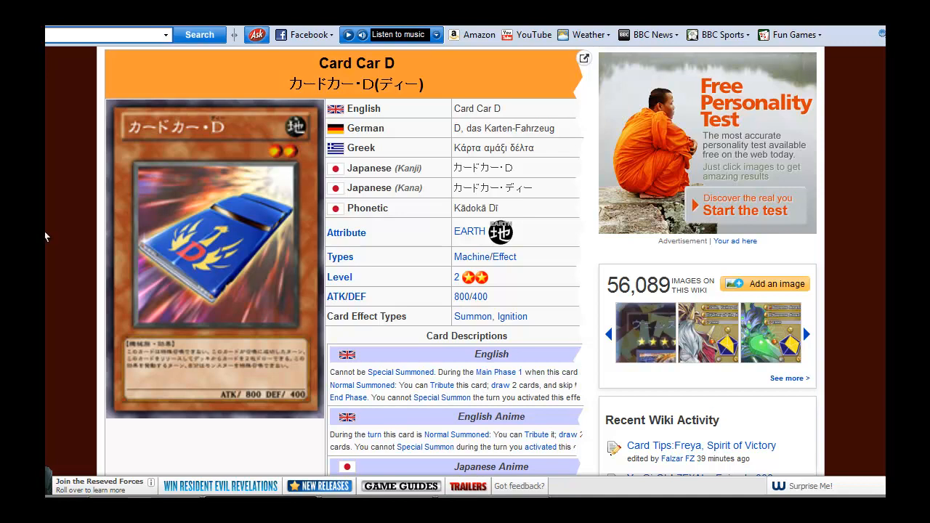